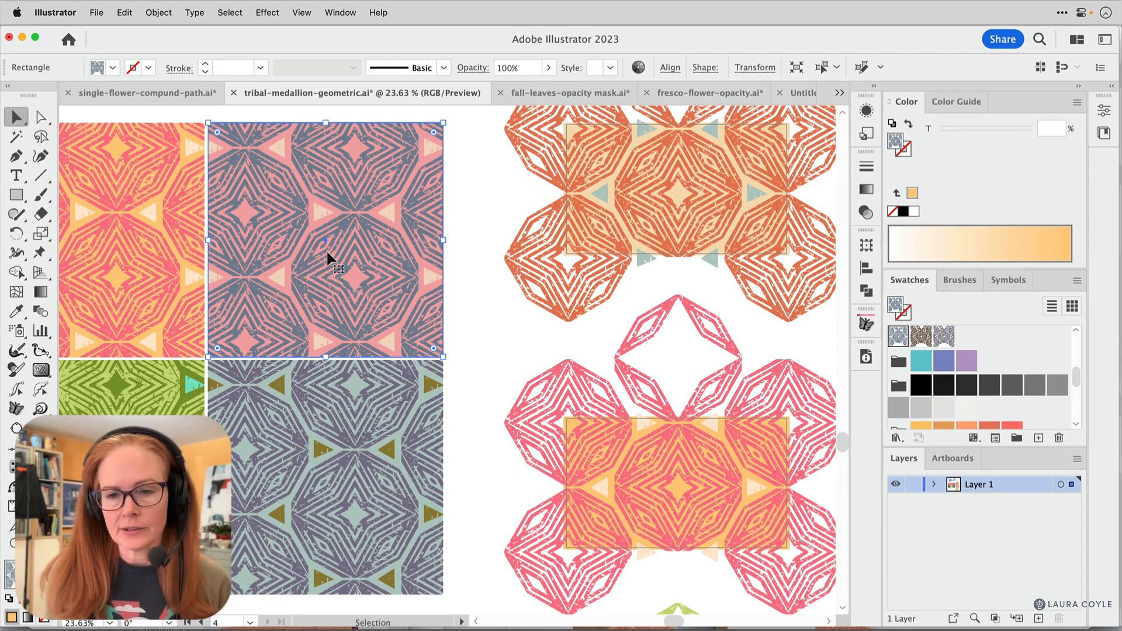
Toggle the pink background fill off and on in Appearance to check the finished tile
scroll("down", 3)
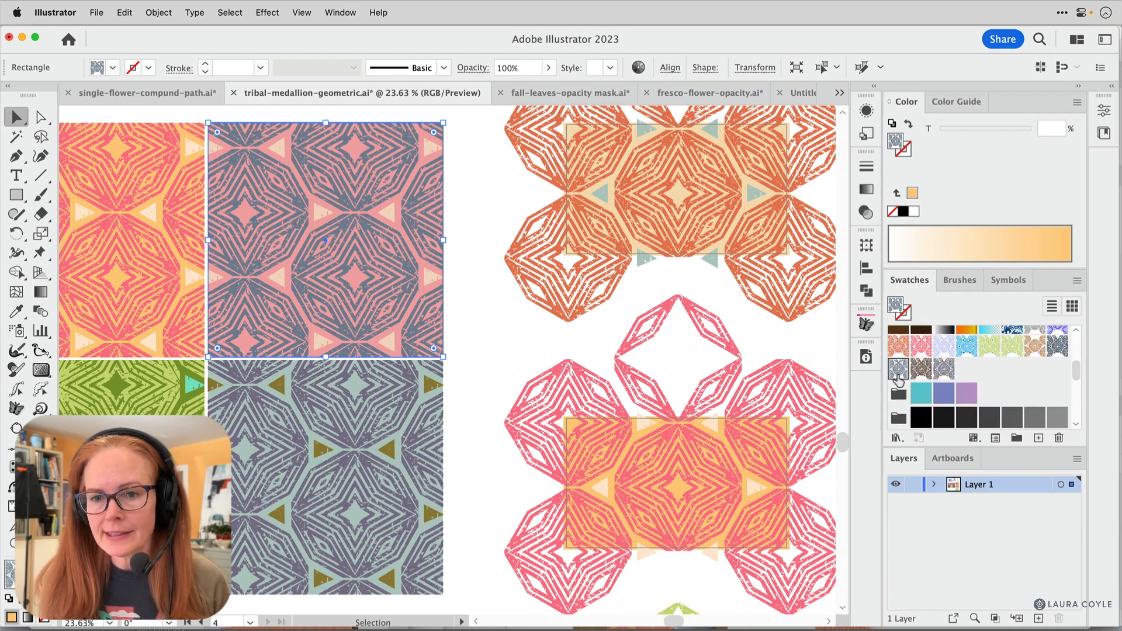
mouse_move(900, 369)
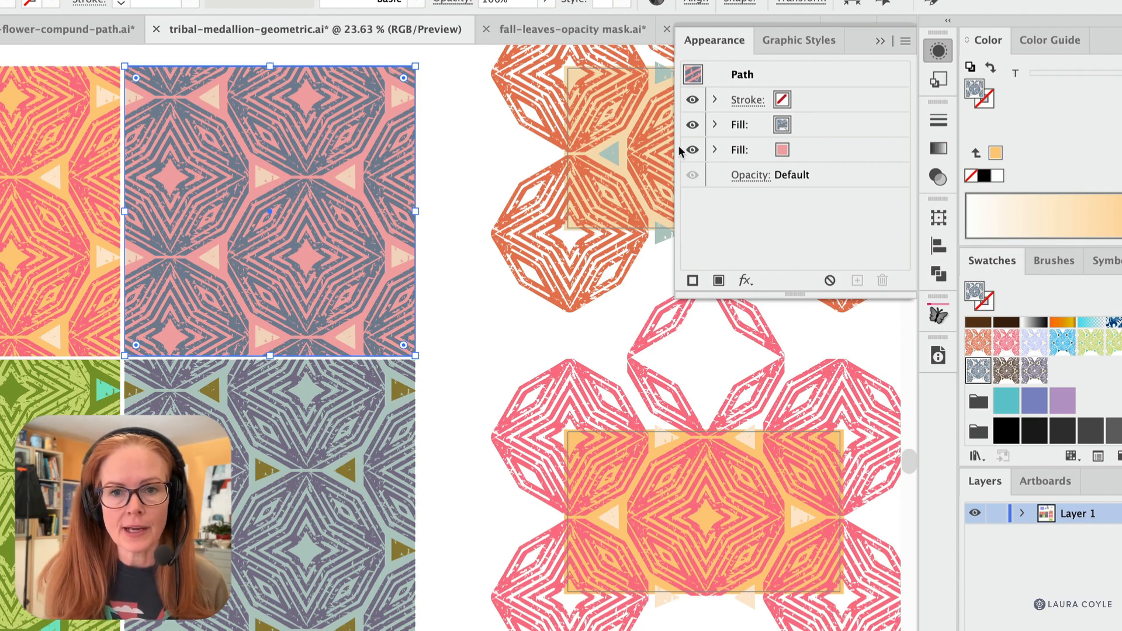
left_click(691, 151)
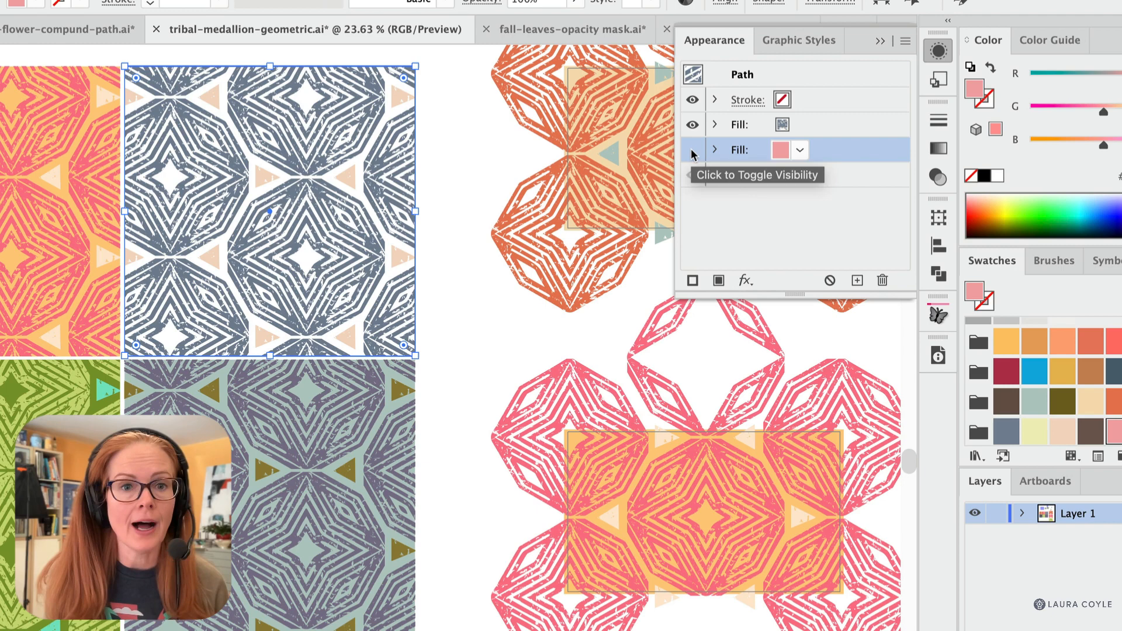
left_click(693, 150)
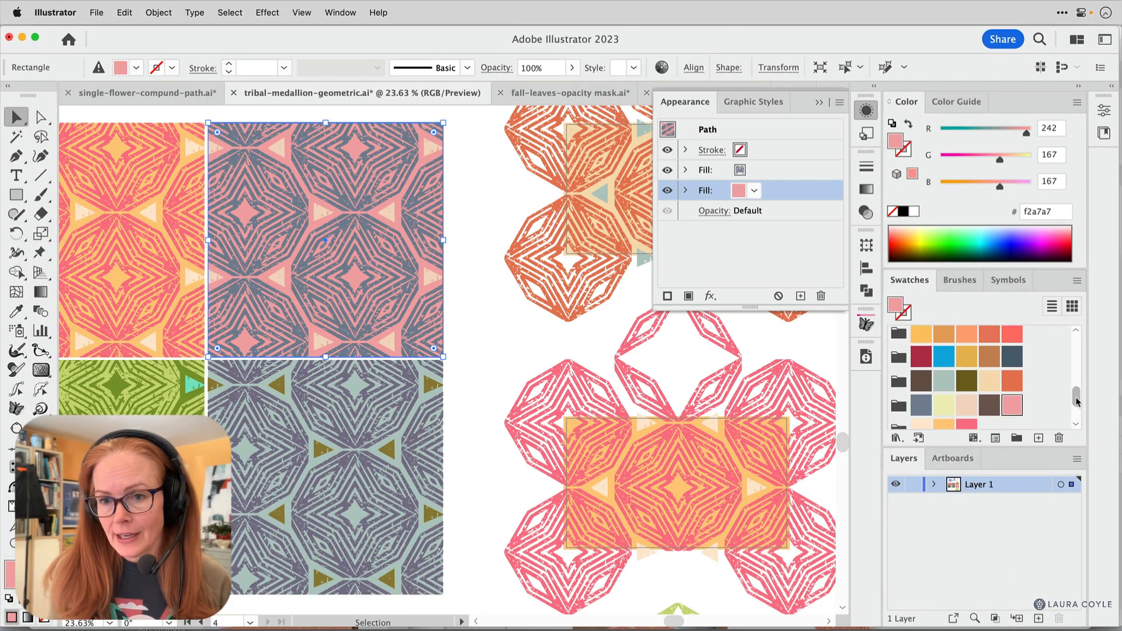
scroll("down", 3)
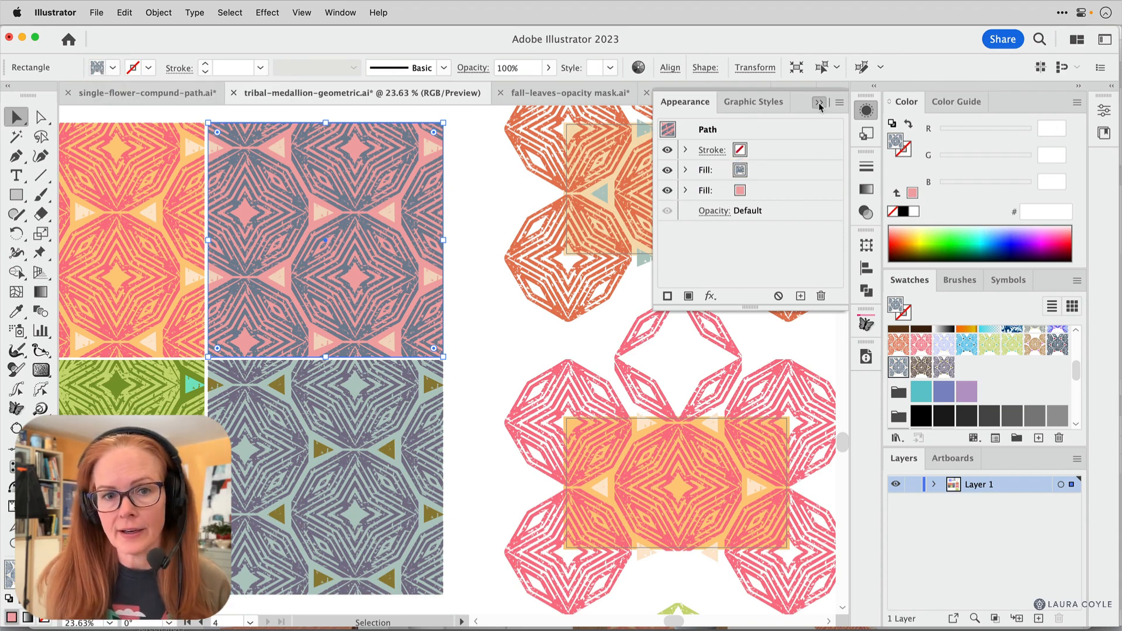
left_click(820, 101)
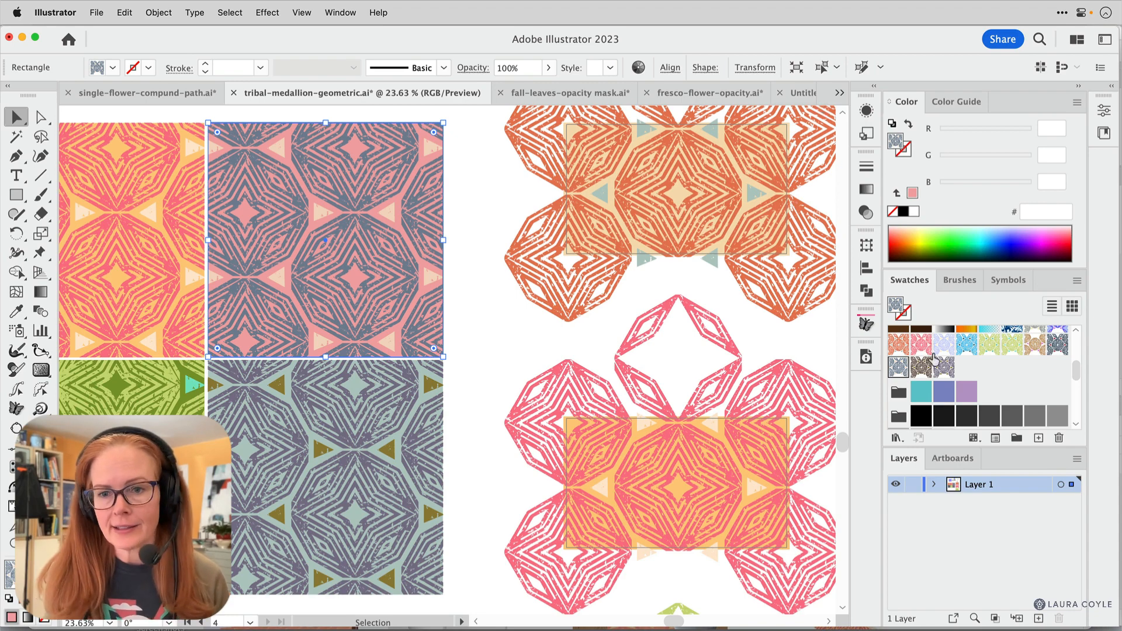
mouse_move(550, 323)
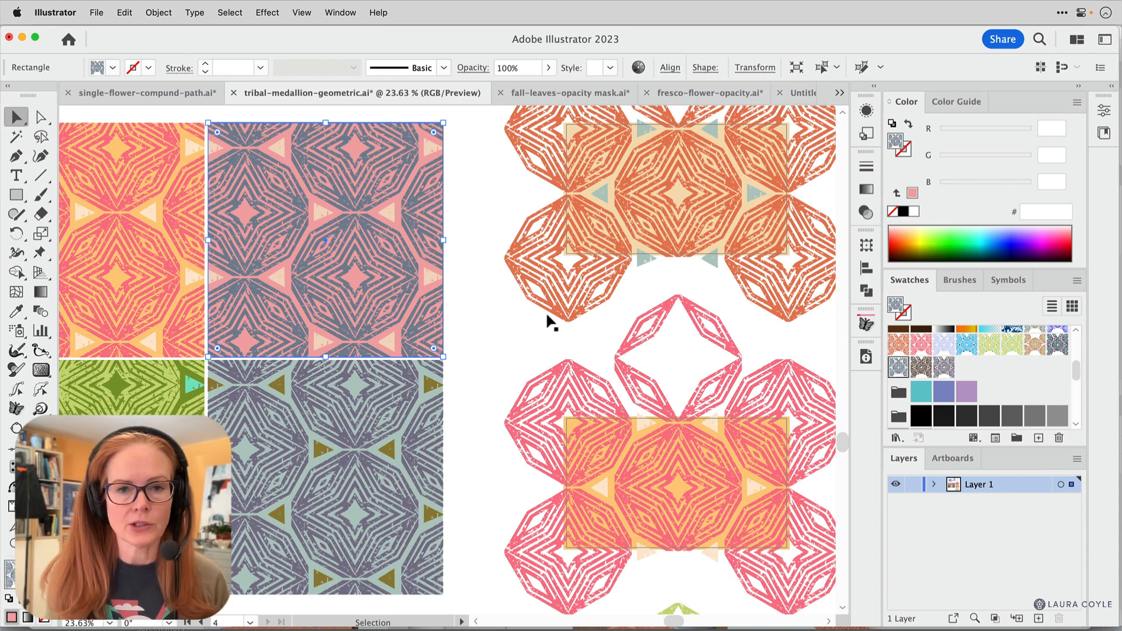
mouse_move(634, 318)
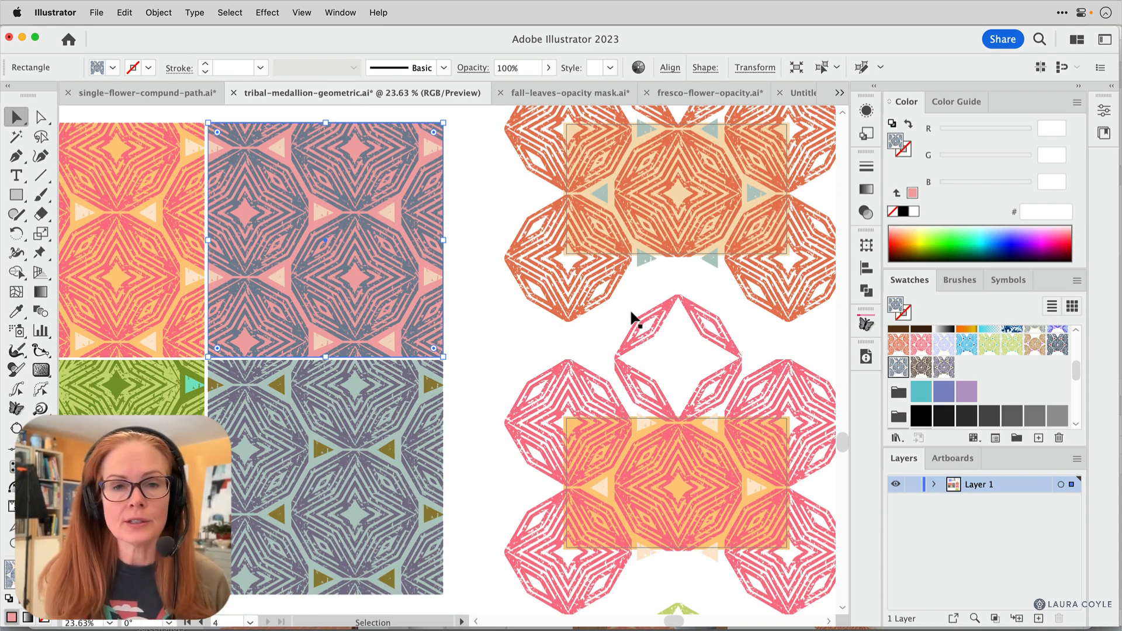
Drag the blue medallion pattern swatch onto the artboard as an editable group
scroll("down", 3)
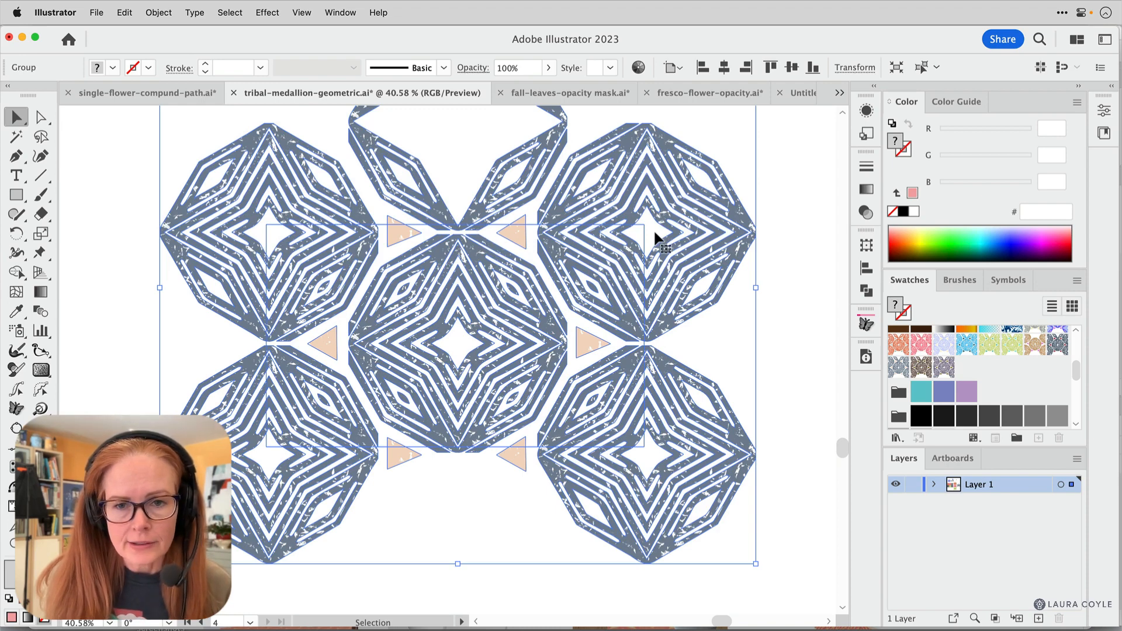
mouse_move(536, 598)
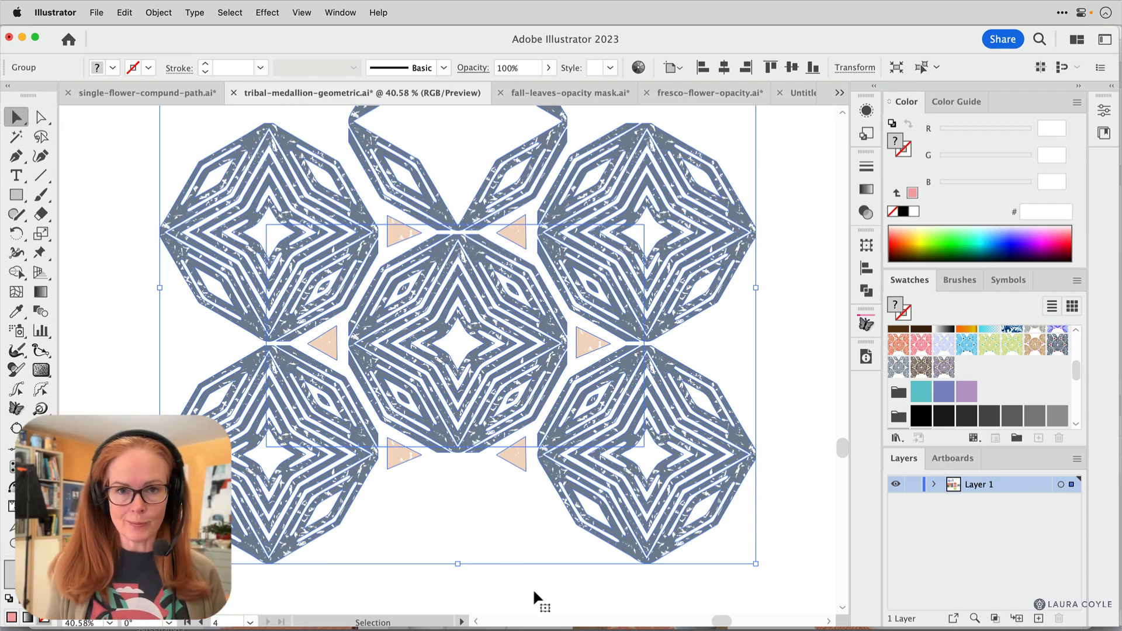
mouse_move(600, 564)
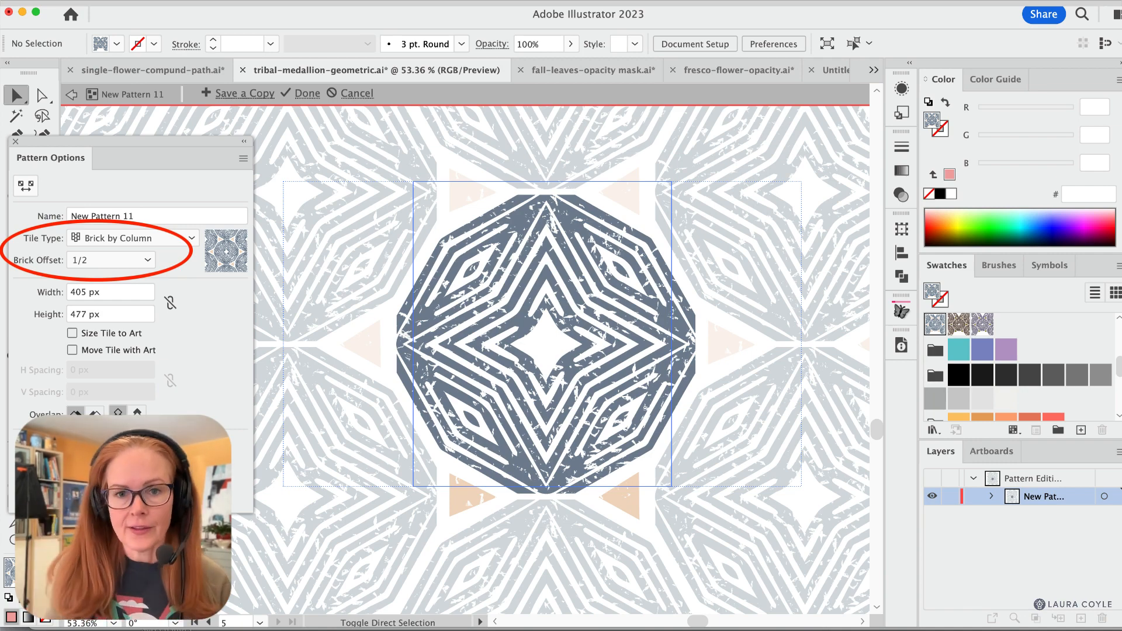
left_click(307, 94)
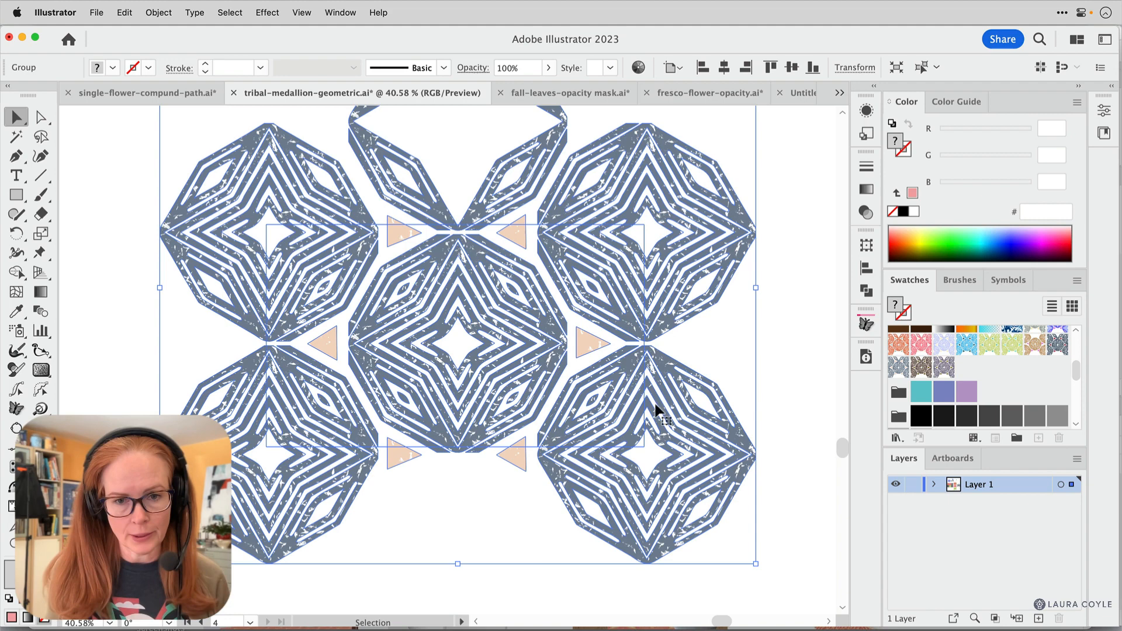
mouse_move(242, 435)
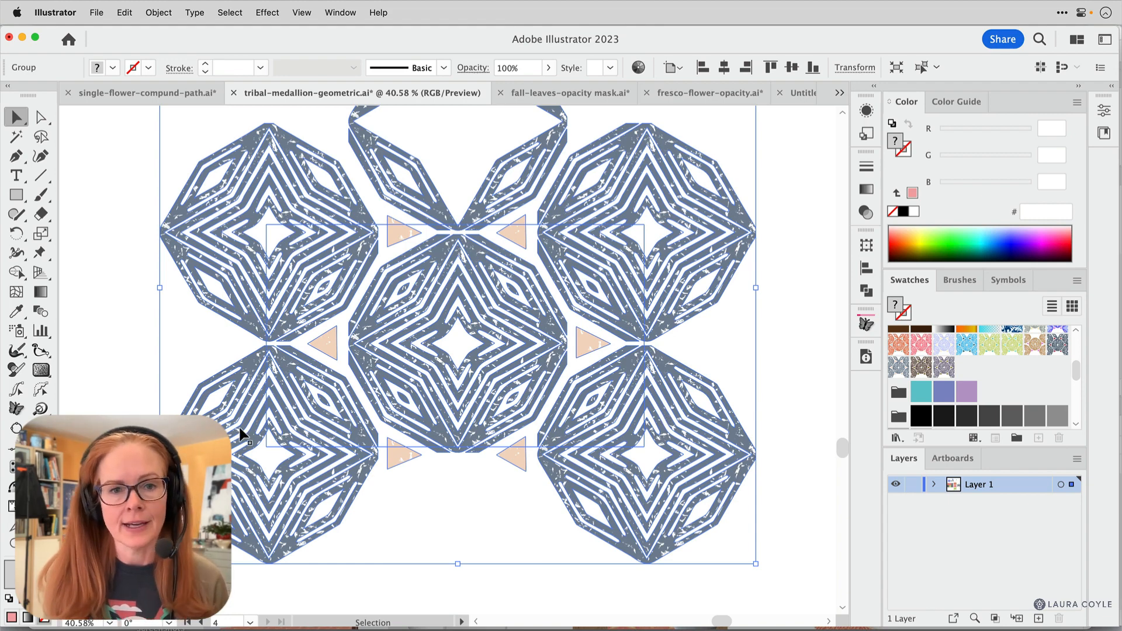
mouse_move(701, 351)
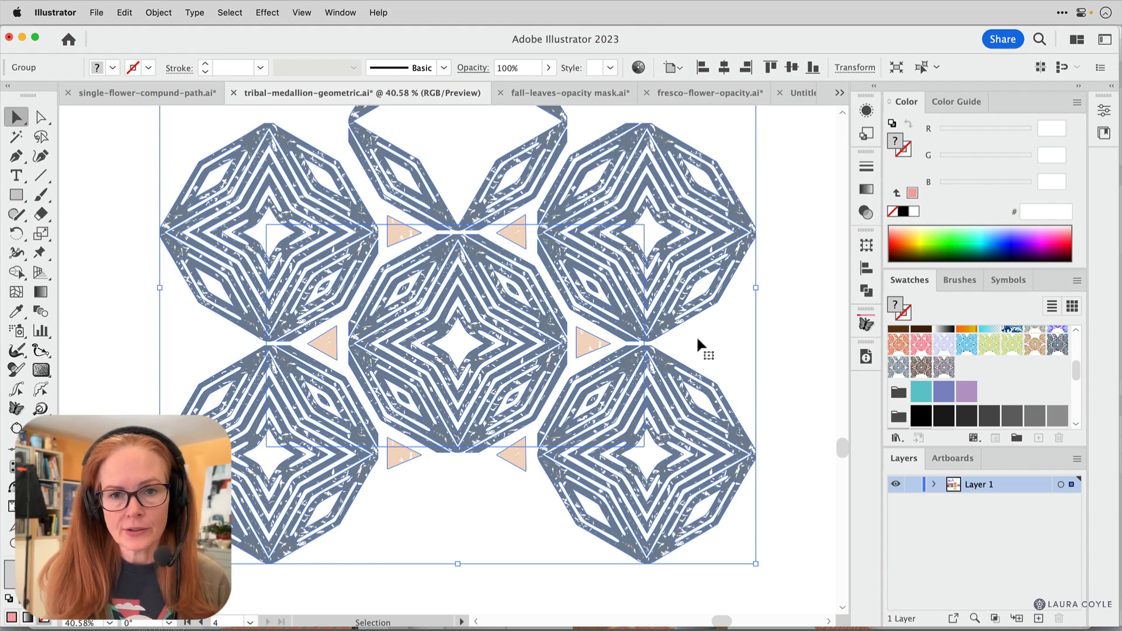
mouse_move(774, 390)
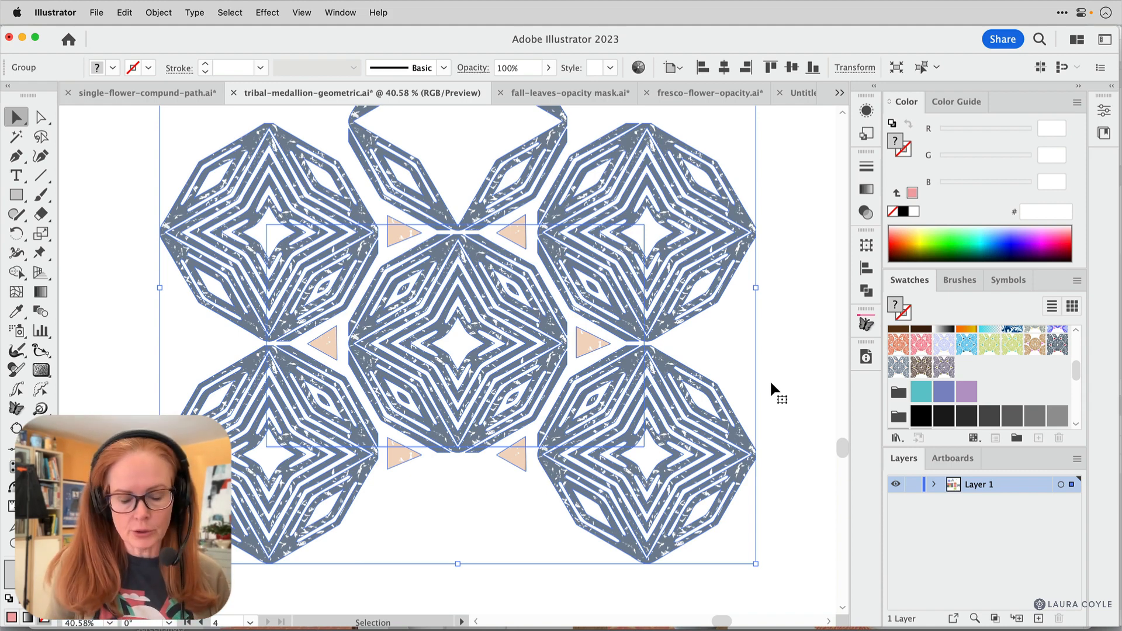
Deselect the artwork and fill the tile's boundary rectangle with the pink swatch
left_click(775, 388)
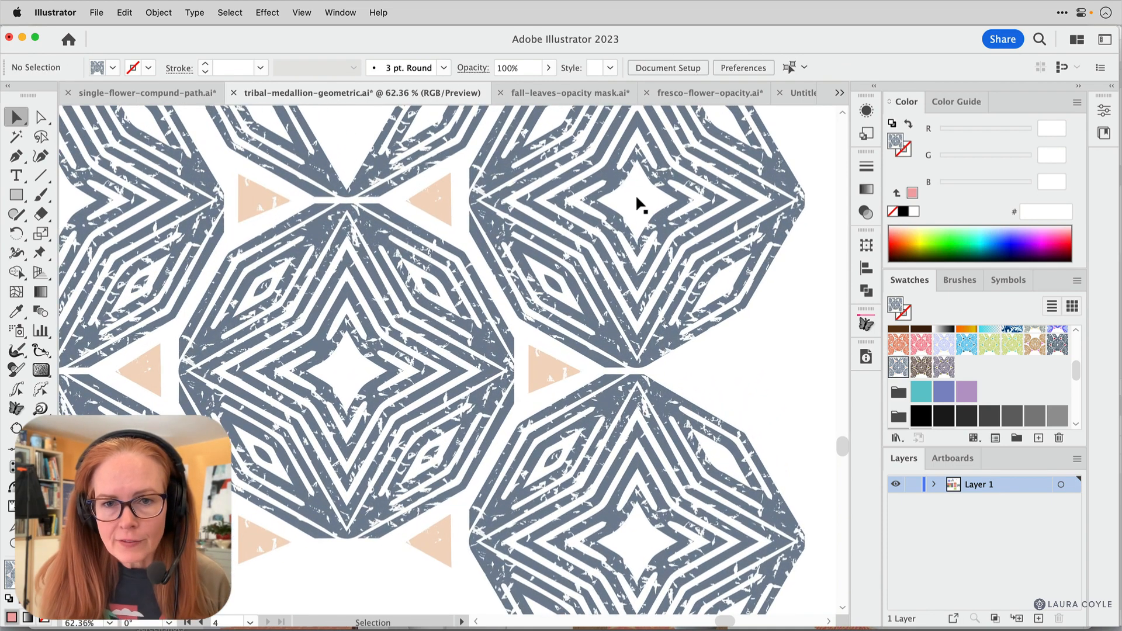
mouse_move(502, 208)
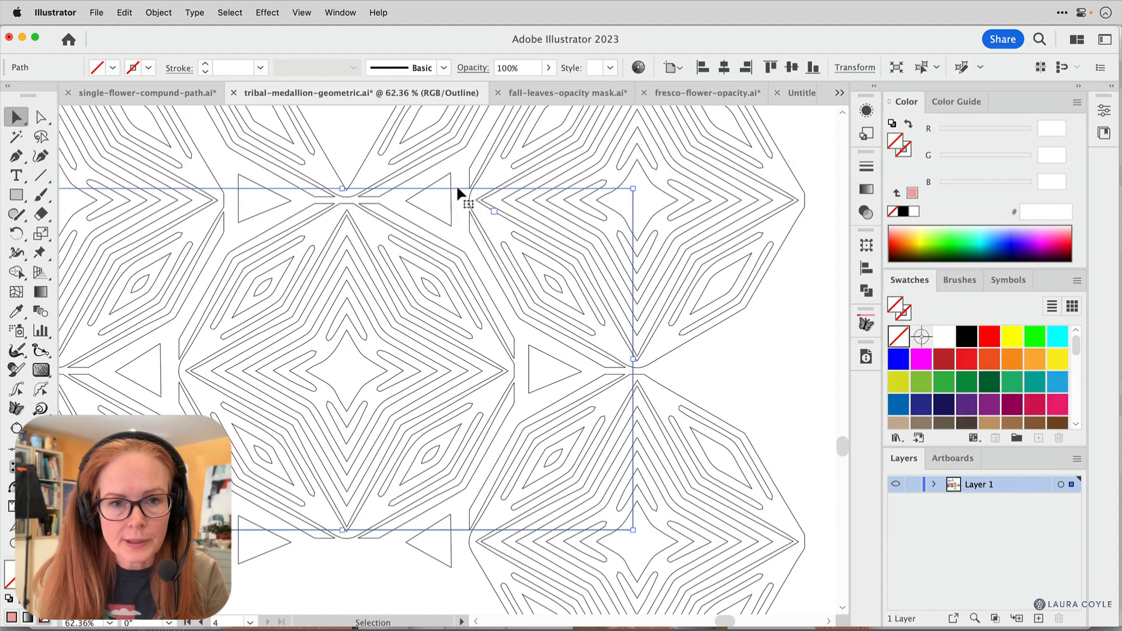
mouse_move(698, 311)
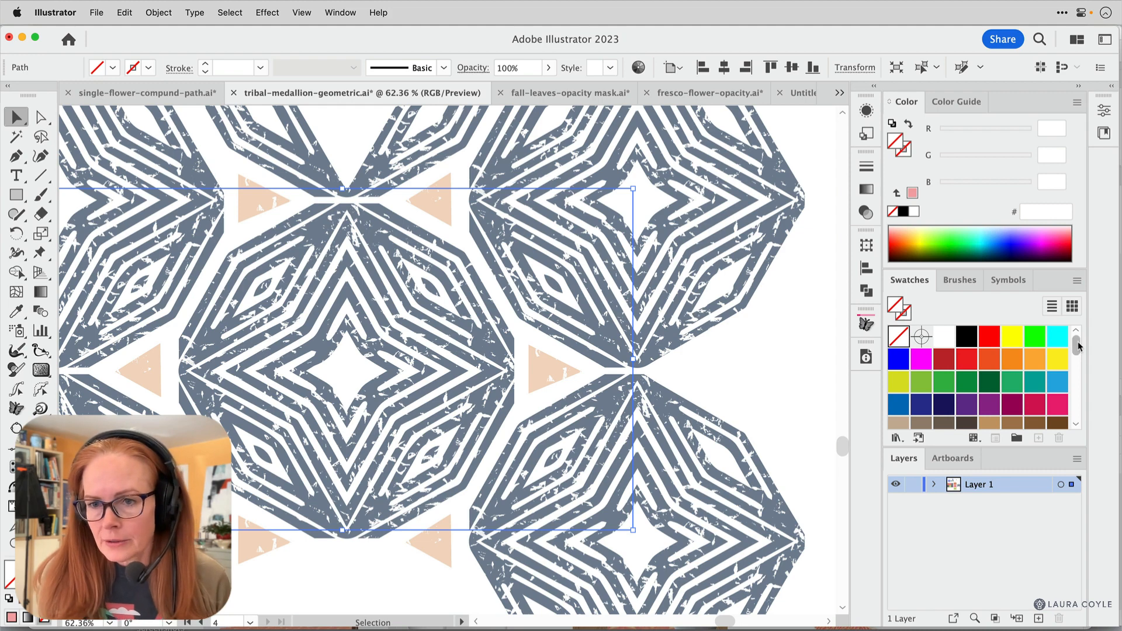
scroll("down", 3)
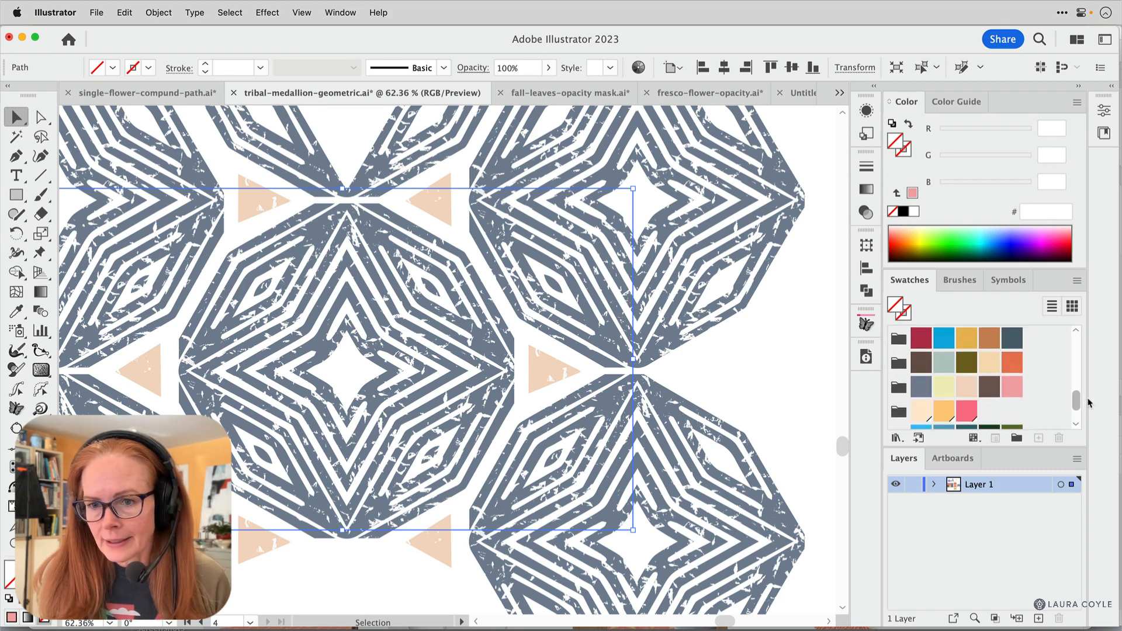
left_click(1012, 380)
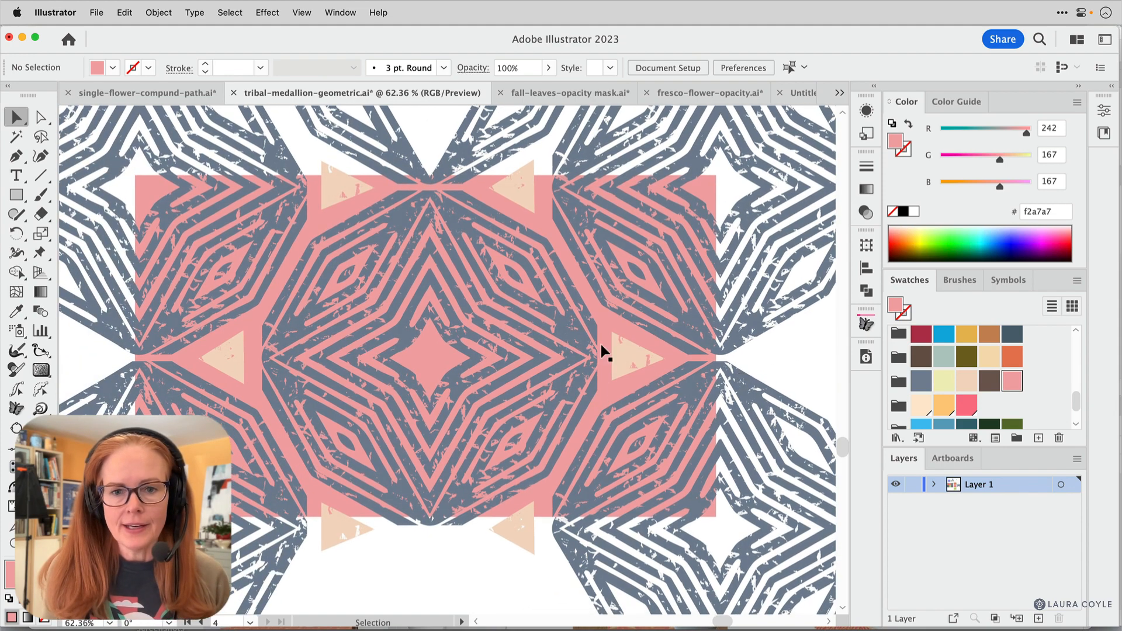
left_click(604, 351)
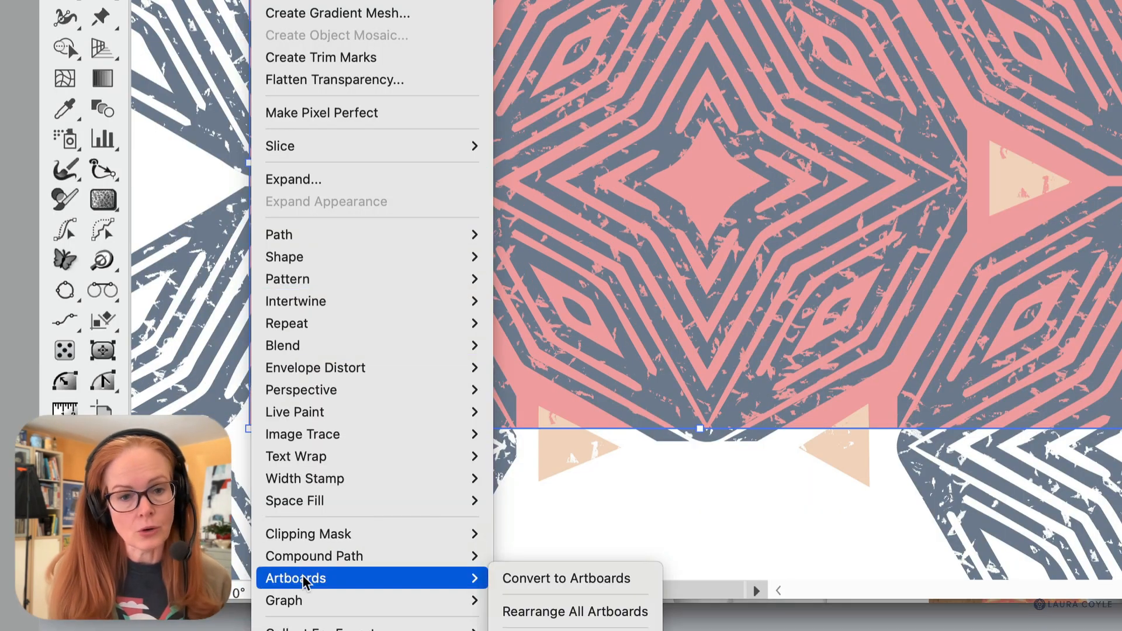
mouse_move(539, 579)
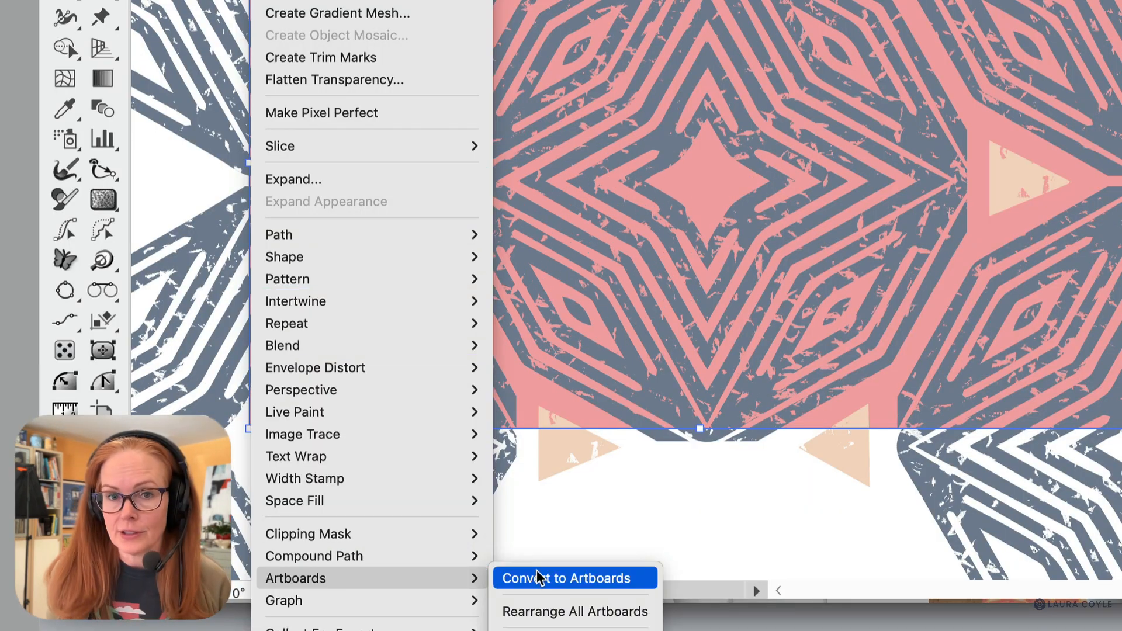
left_click(566, 579)
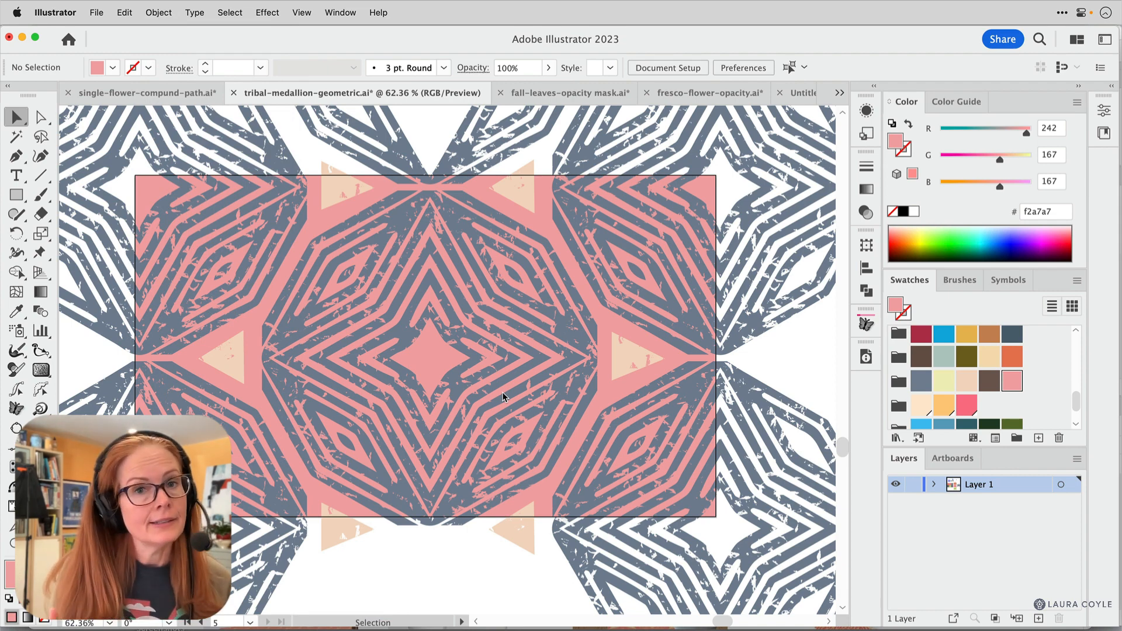
mouse_move(320, 225)
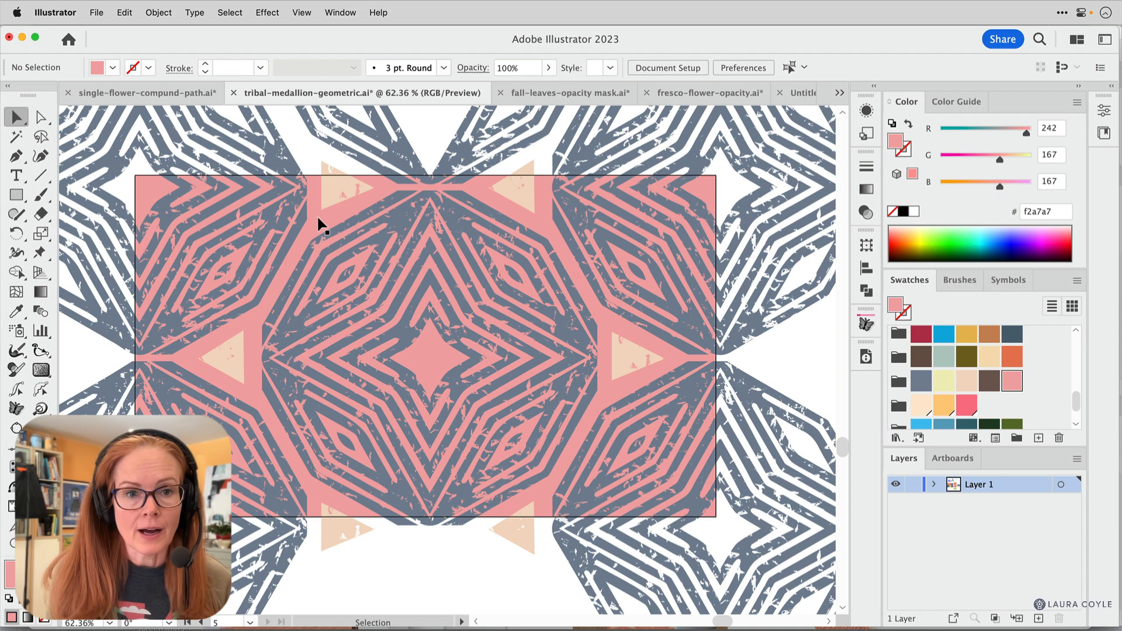
left_click(320, 226)
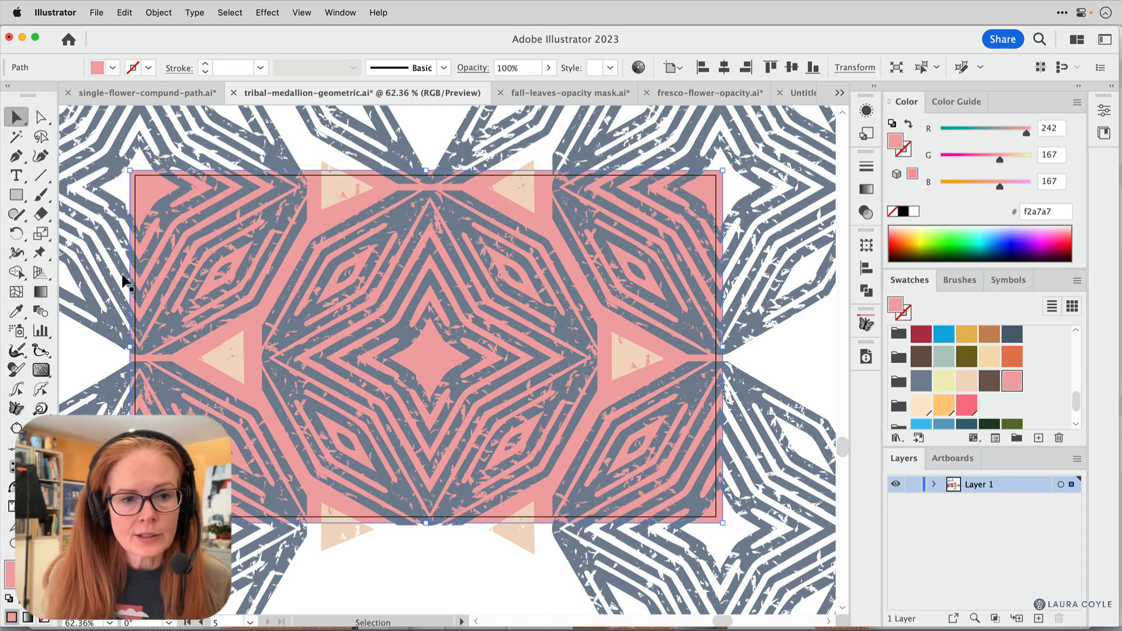
mouse_move(408, 247)
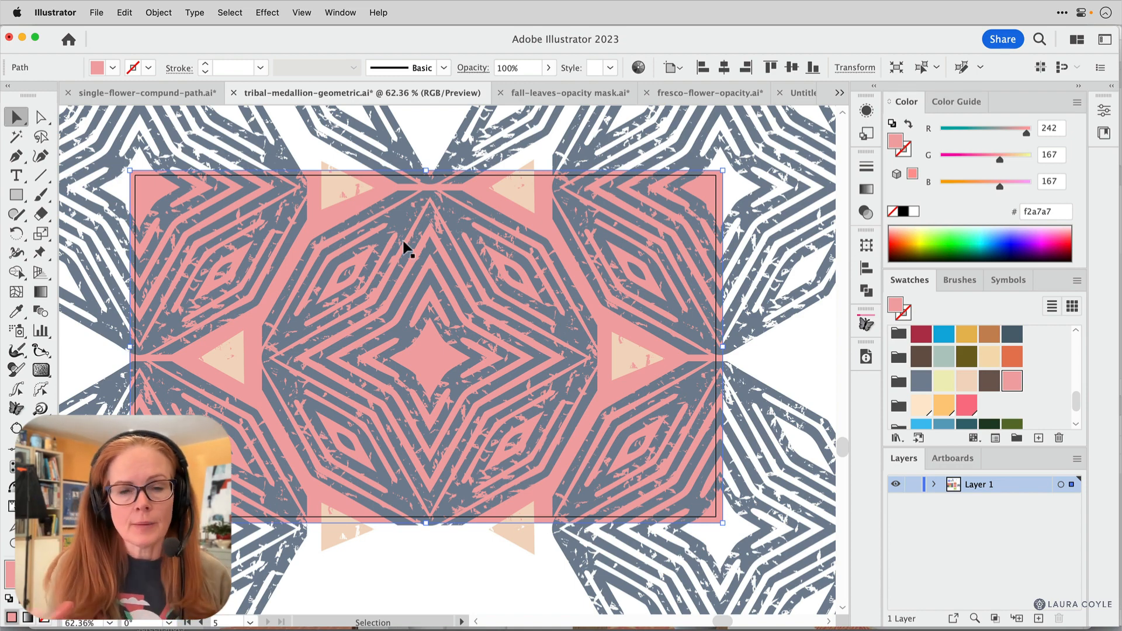
mouse_move(478, 301)
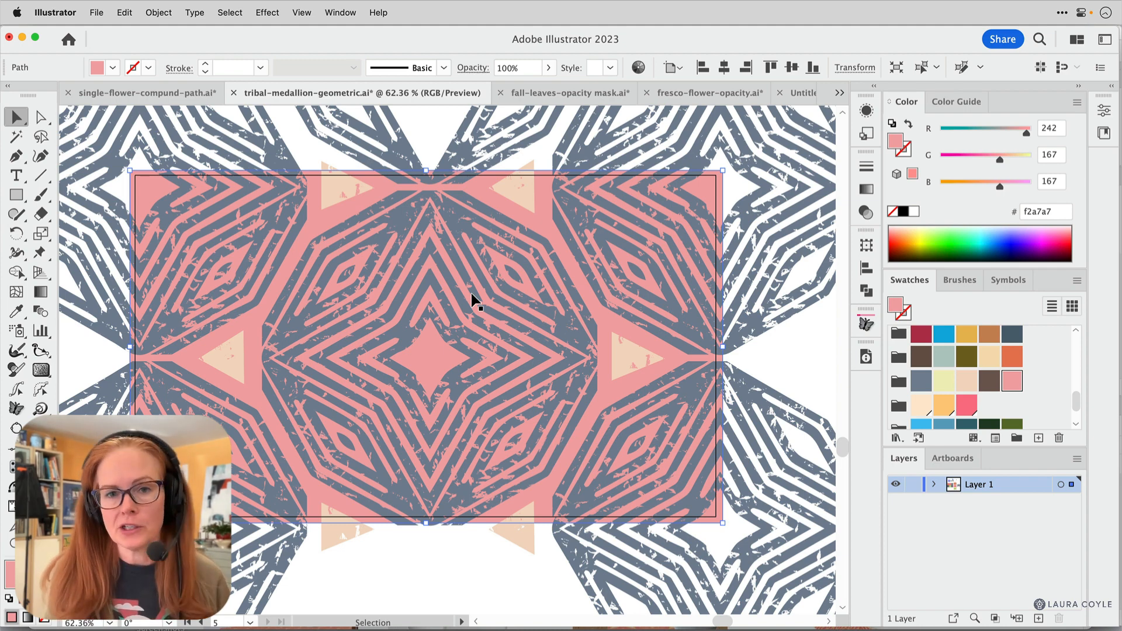
mouse_move(572, 465)
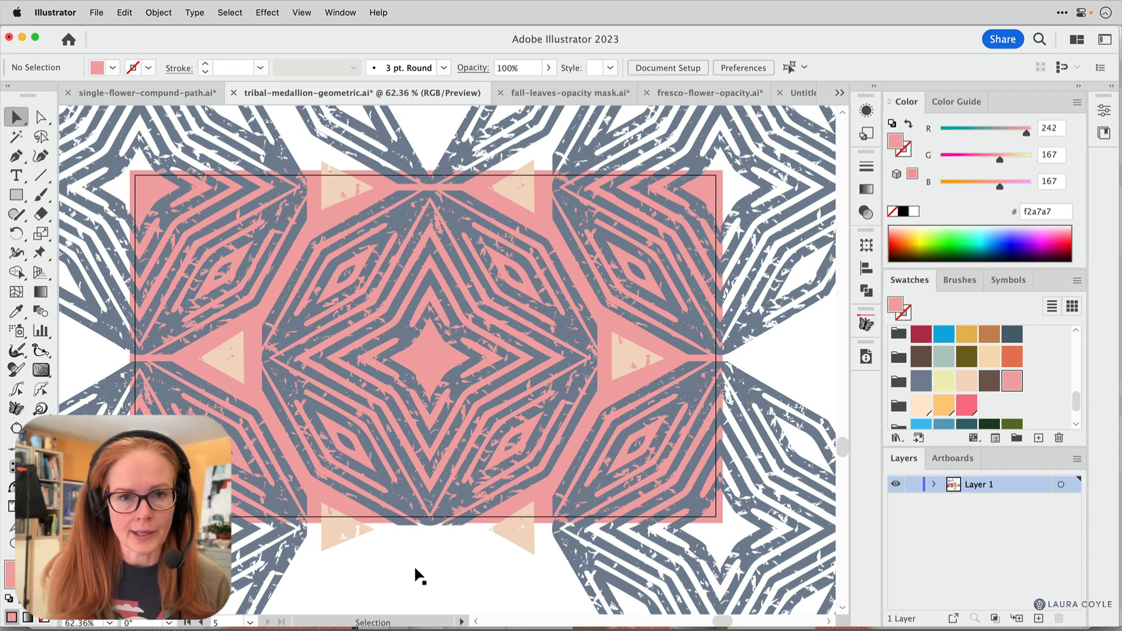
Start Save for Web (Legacy), previewing the tile as an 810 × 477 px PNG-24
left_click(95, 13)
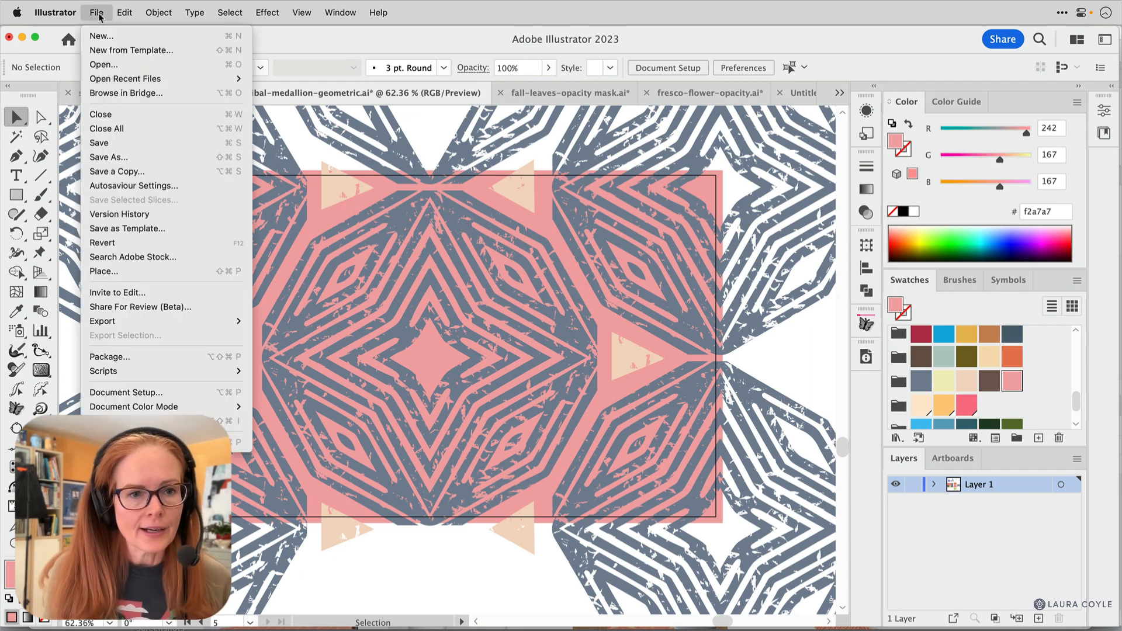
mouse_move(103, 321)
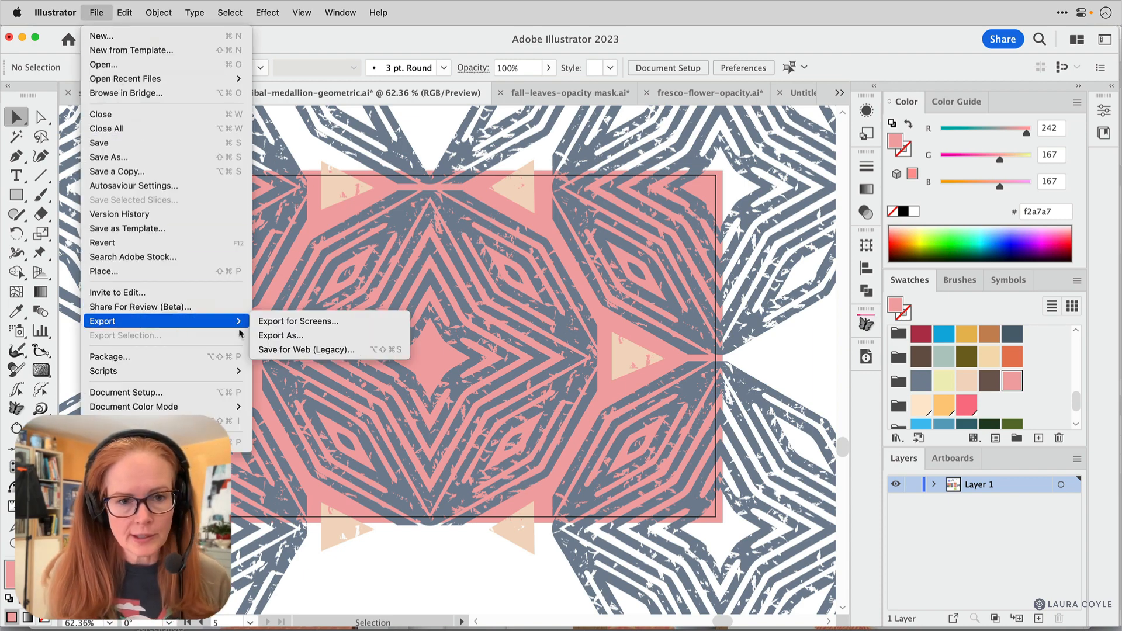
left_click(305, 350)
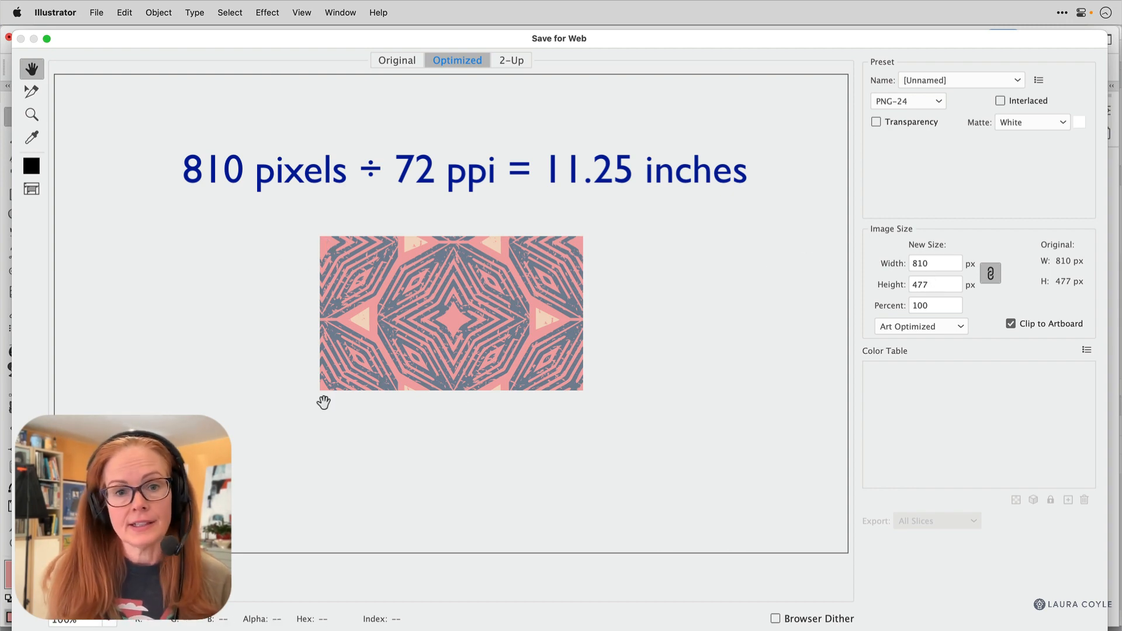
mouse_move(565, 392)
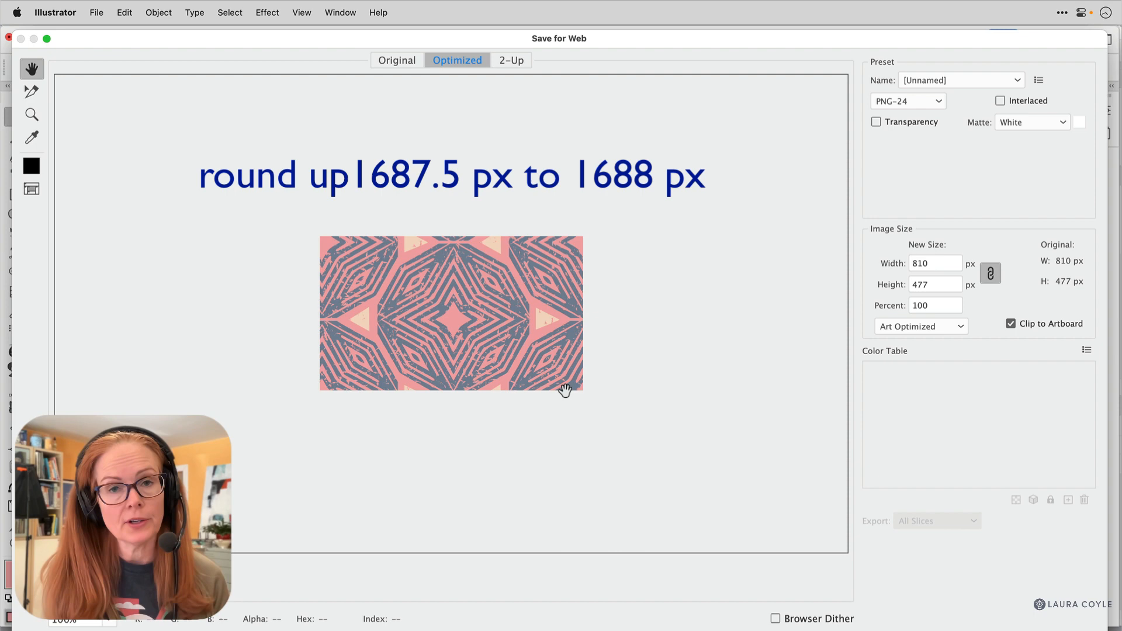
mouse_move(618, 393)
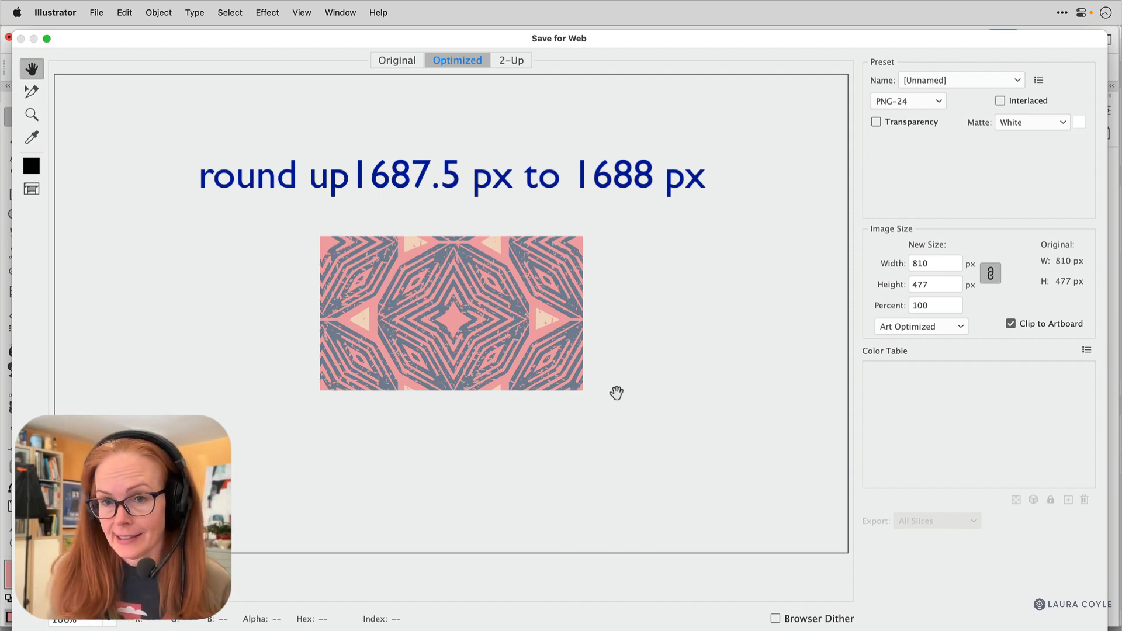
Enter an export width of 1688 px so height scales proportionally to 994 px
left_click(936, 264)
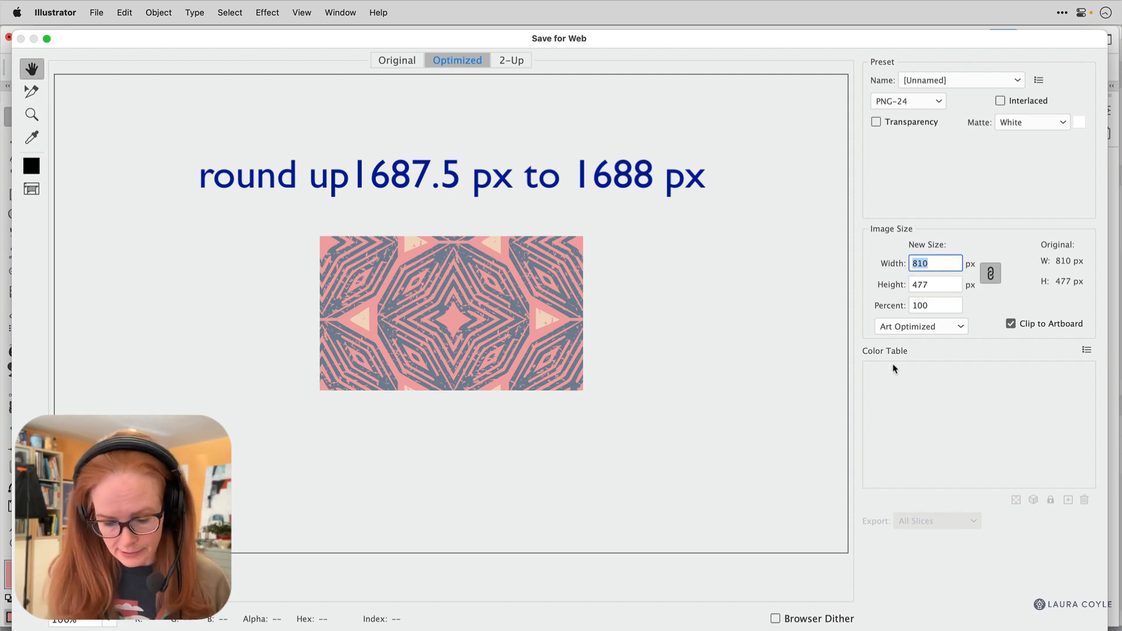
type("1688")
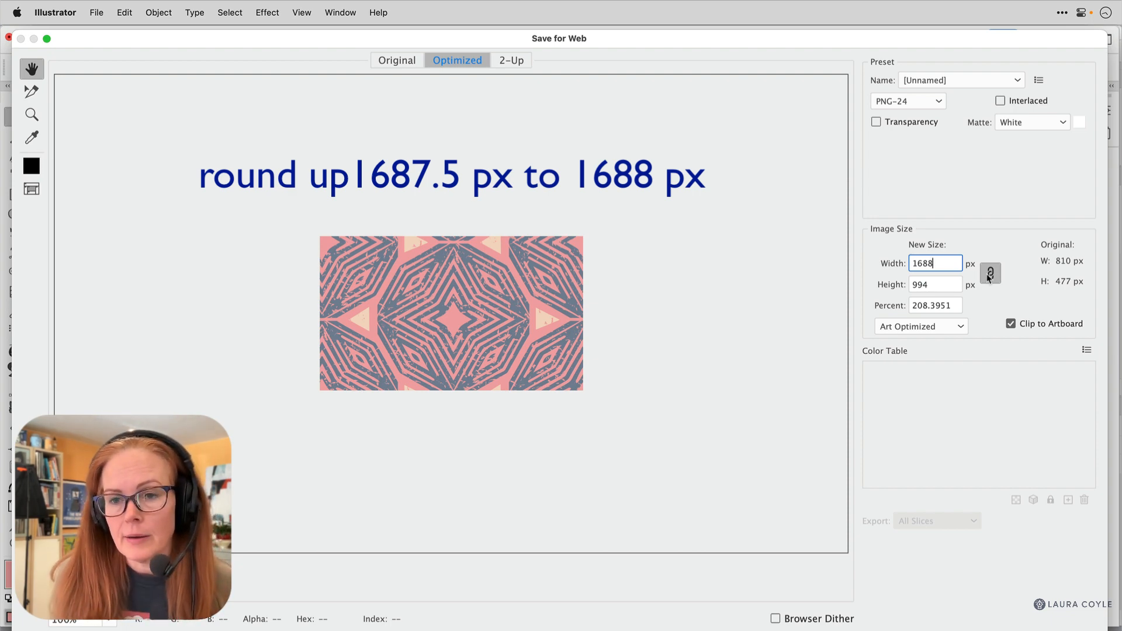
mouse_move(938, 263)
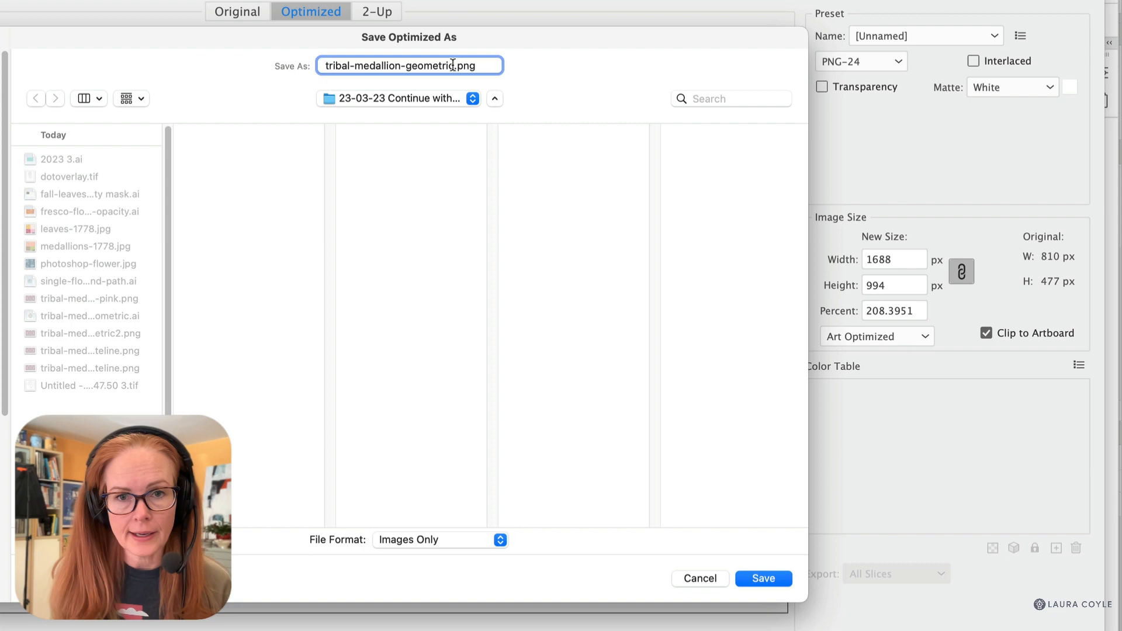
Save the PNG as tribal-medallion-geometric with a '-pi' suffix added
type("-pi")
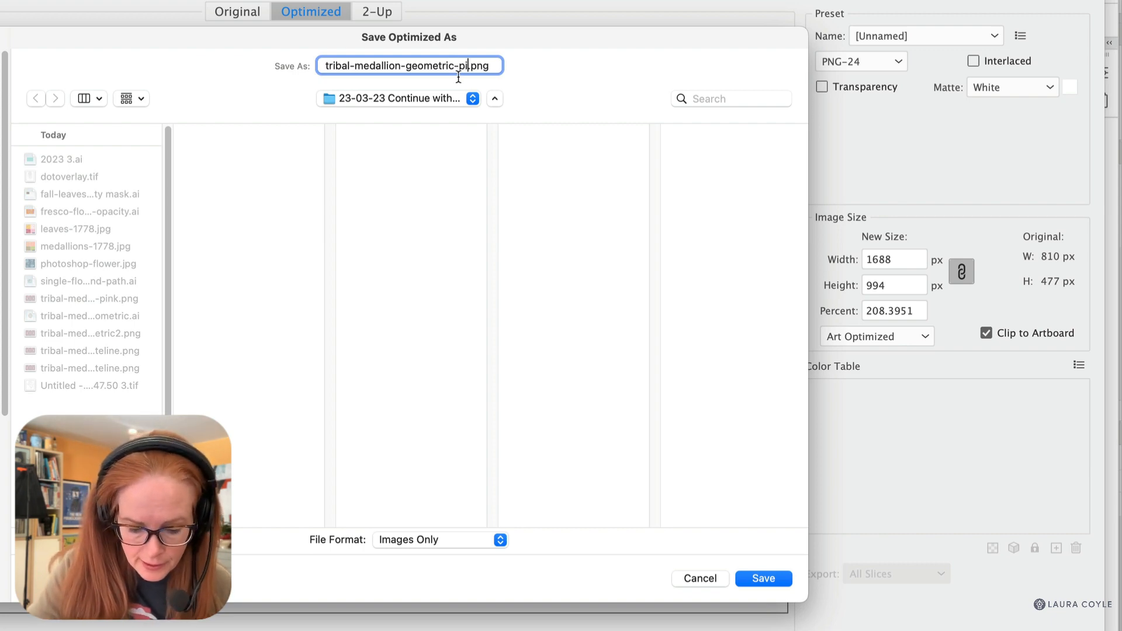
left_click(764, 579)
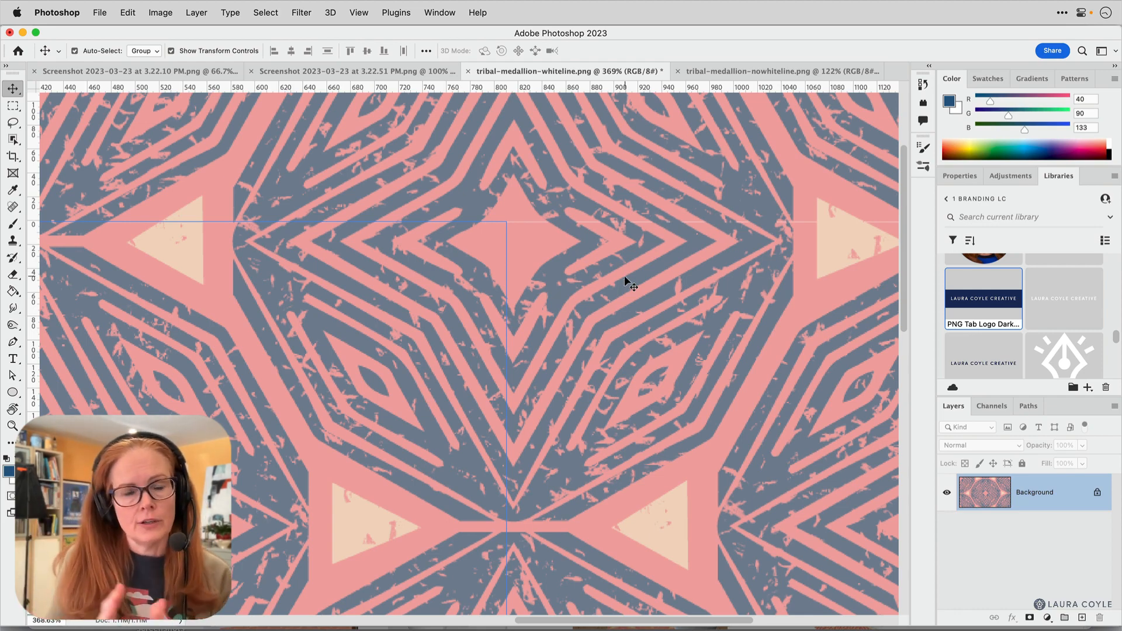
mouse_move(665, 238)
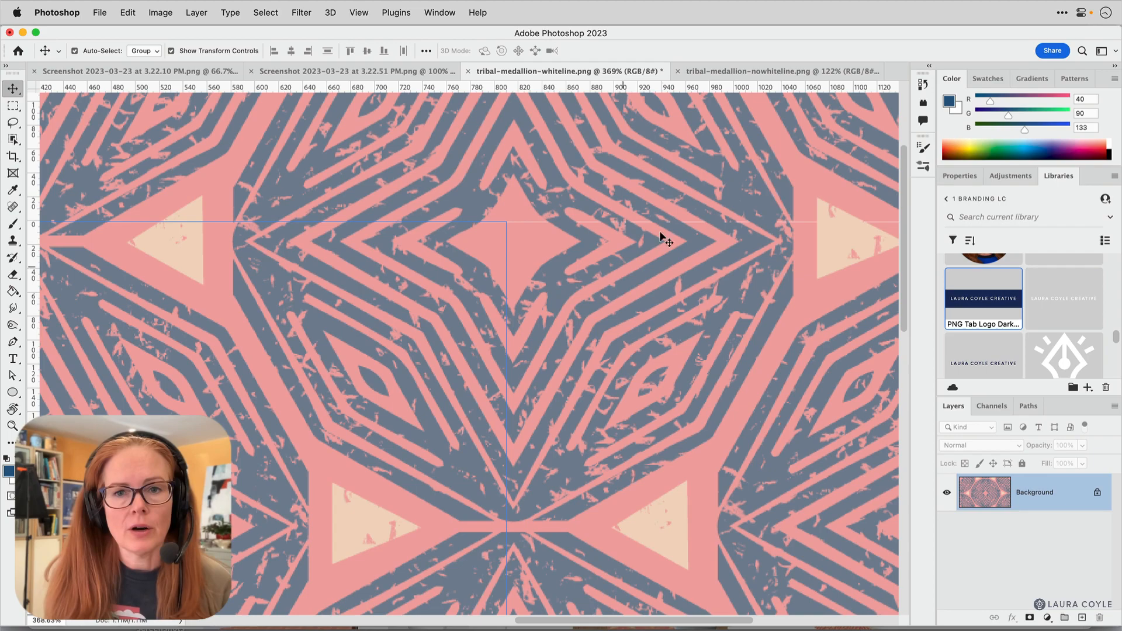
Switch to tribal-medallion-nowhiteline.png and pan the zoomed image to compare edges
left_click(779, 72)
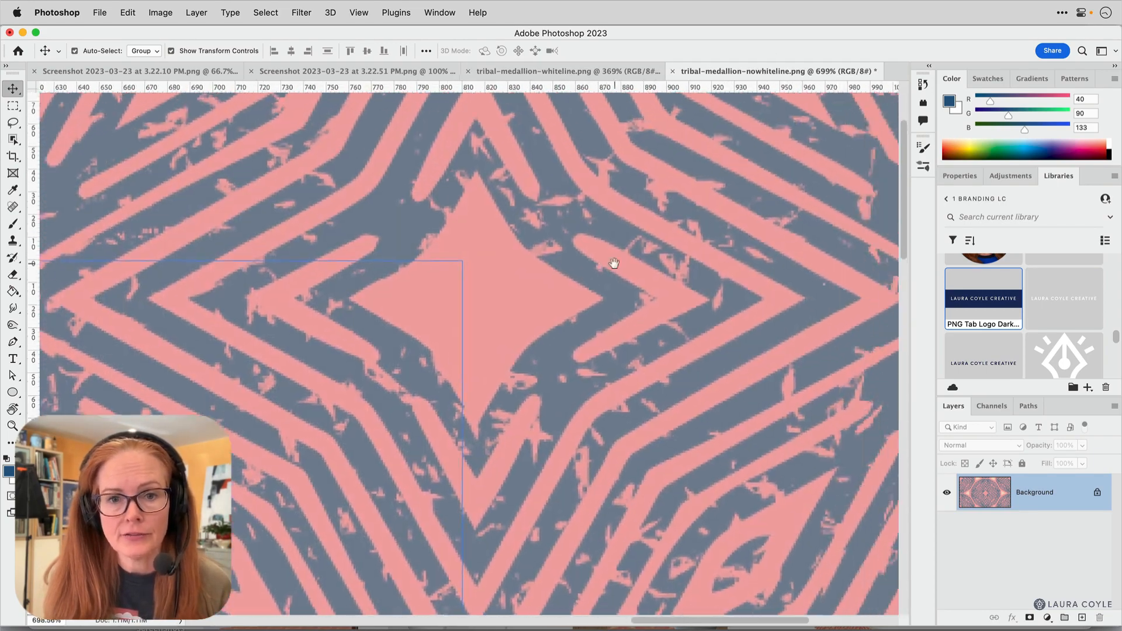
left_click_drag(613, 263, 547, 486)
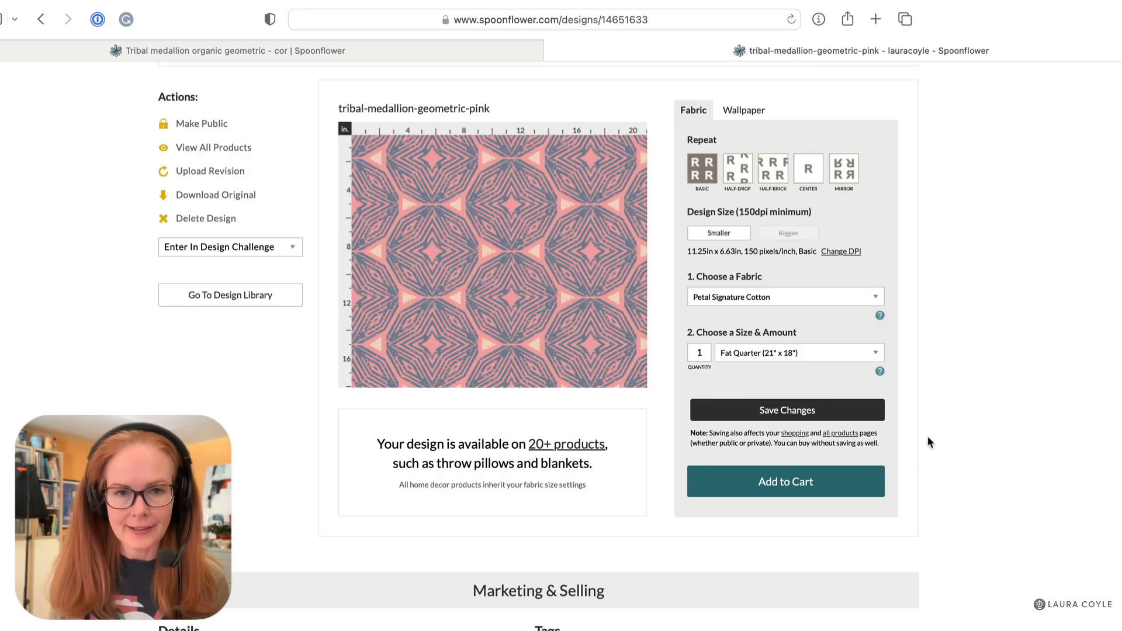
mouse_move(1048, 483)
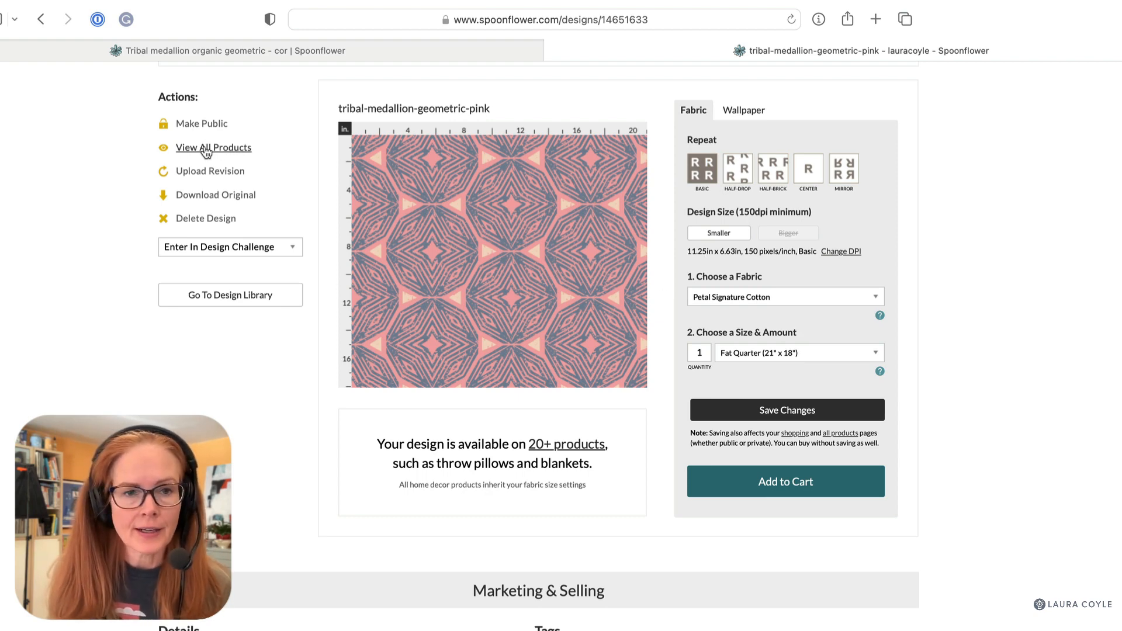
View all products for tribal-medallion-geometric-pink and browse wallpaper and kitchen items
left_click(213, 148)
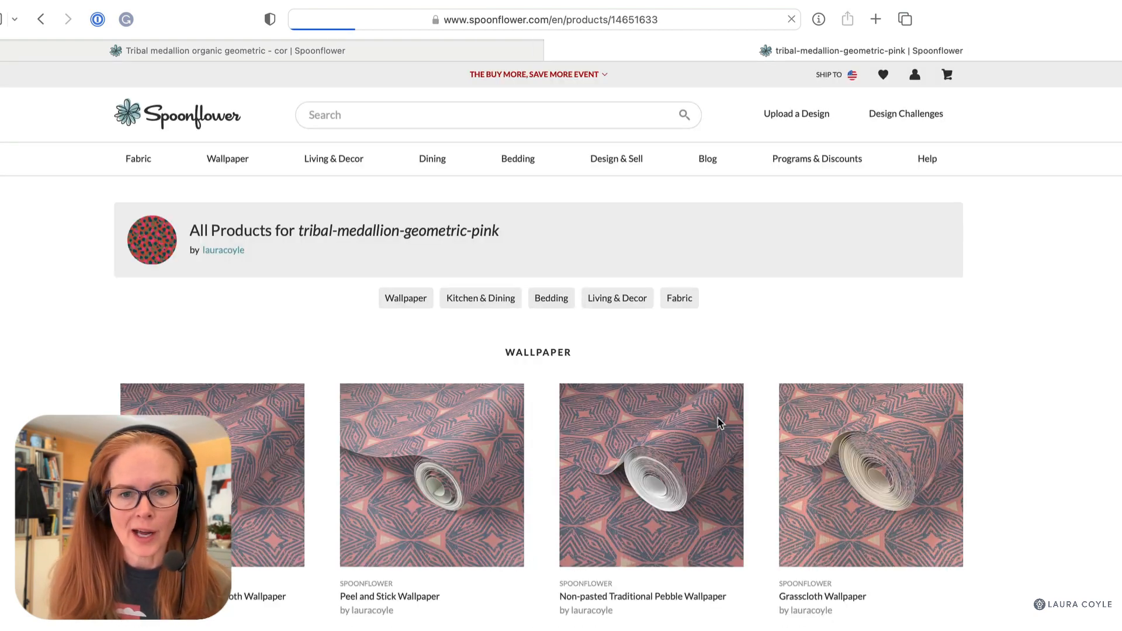
scroll("down", 3)
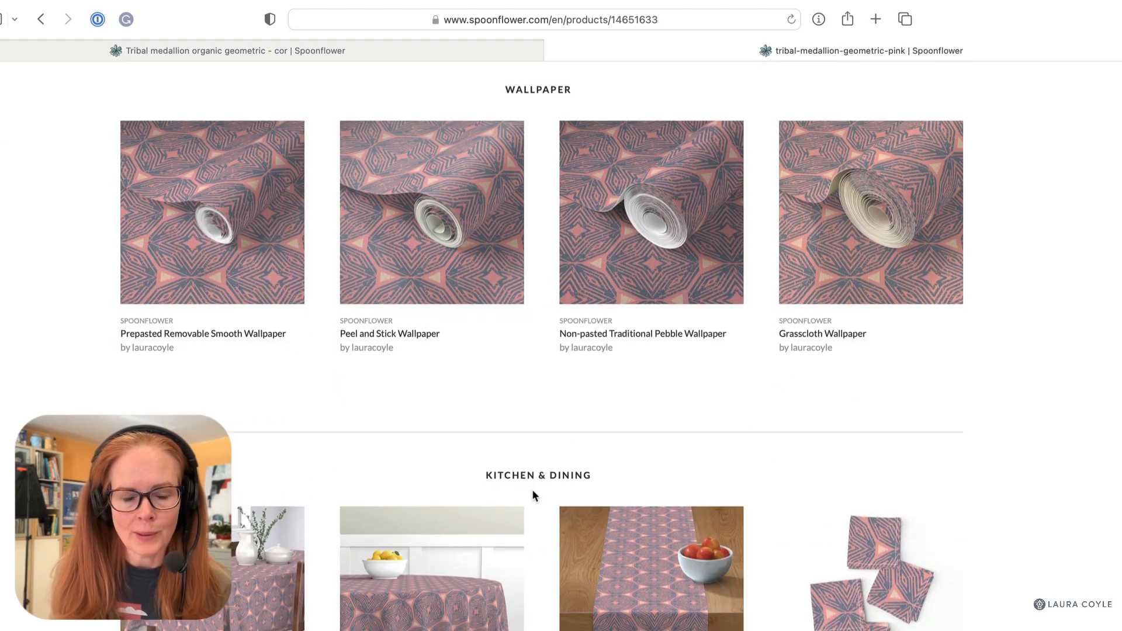